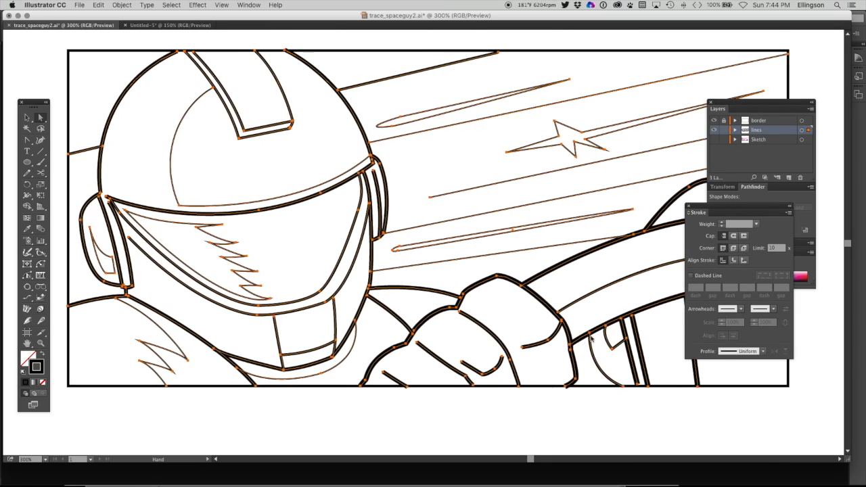
Apply a tapered width profile to all the selected ink strokes
left_click(764, 351)
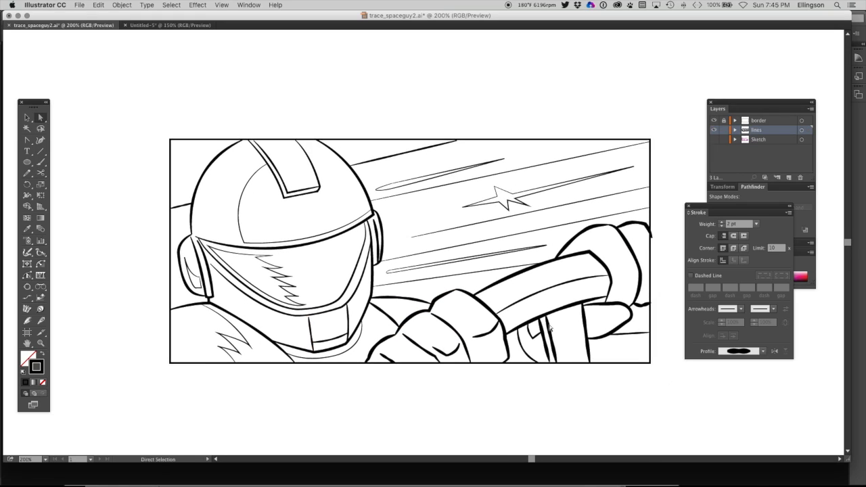
left_click(760, 352)
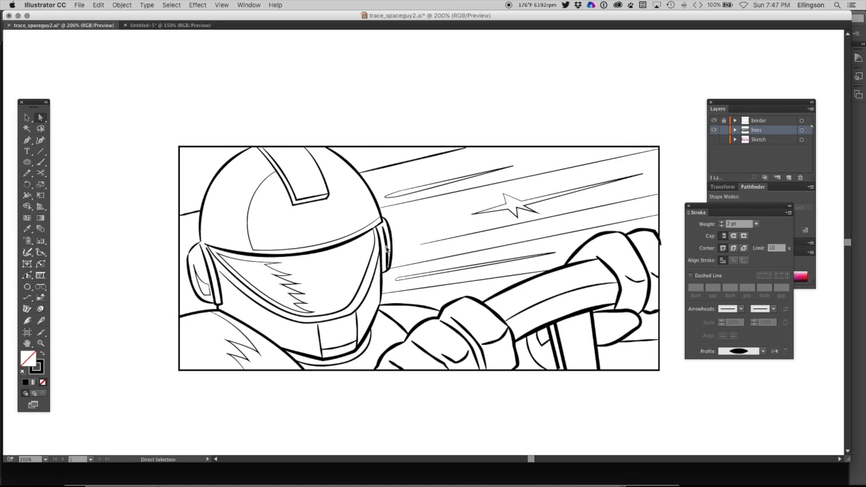
Adjust individual stroke profiles, keeping the steering wheel stroke Uniform
left_click(763, 350)
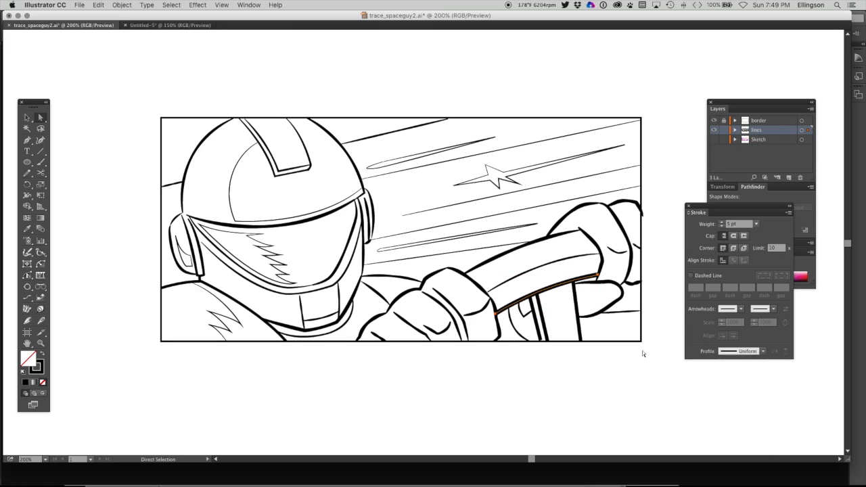
left_click(544, 295)
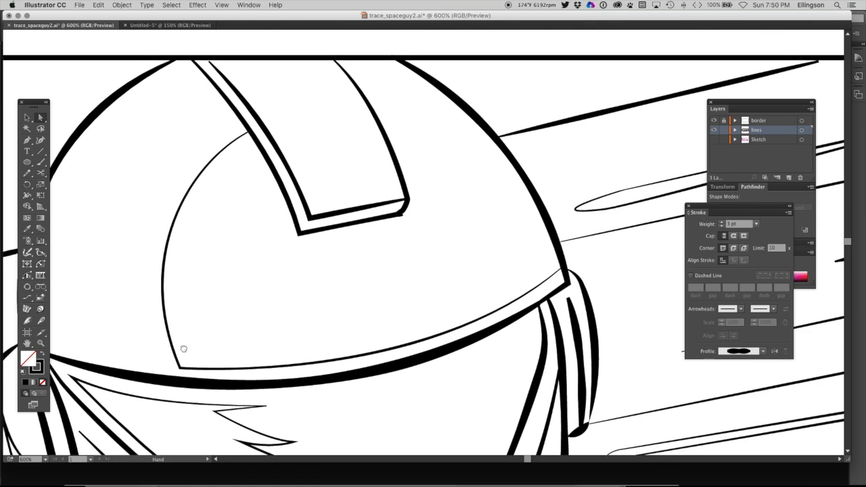
Duplicate the Base layer into a Base copy layer holding the inked linework
left_click_drag(184, 349, 321, 235)
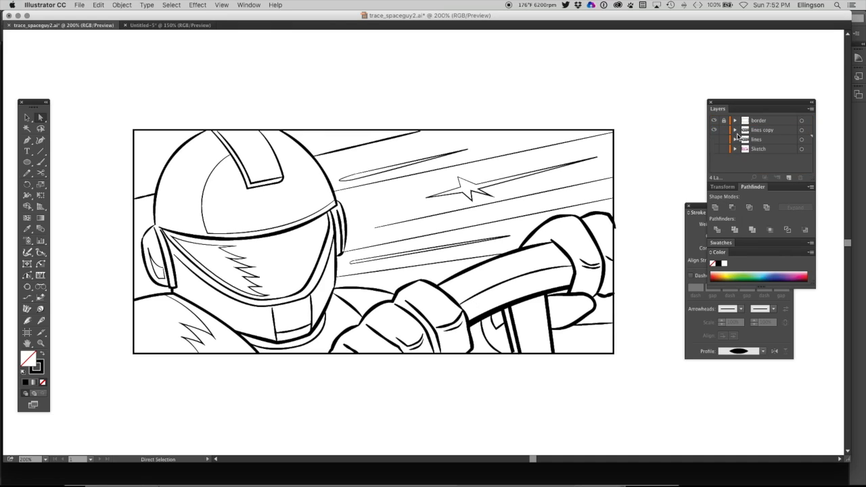
Select every line on the Base copy layer via its target circle and reach the Object menu
left_click(762, 130)
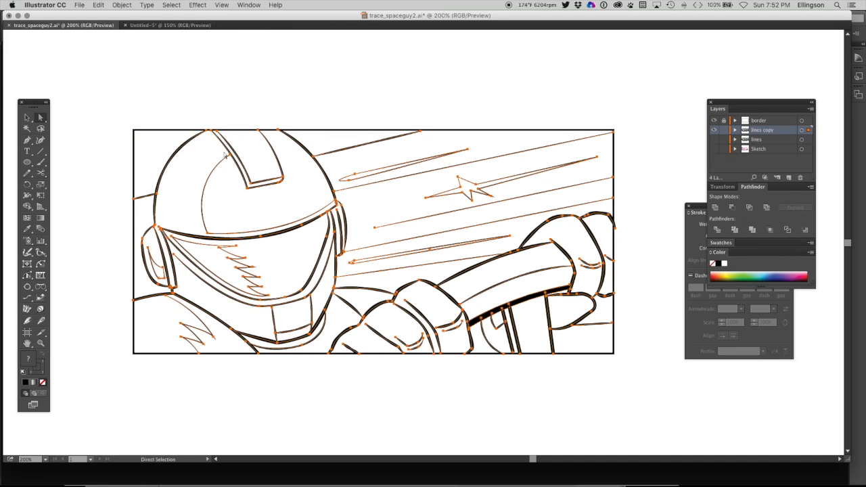
left_click(122, 6)
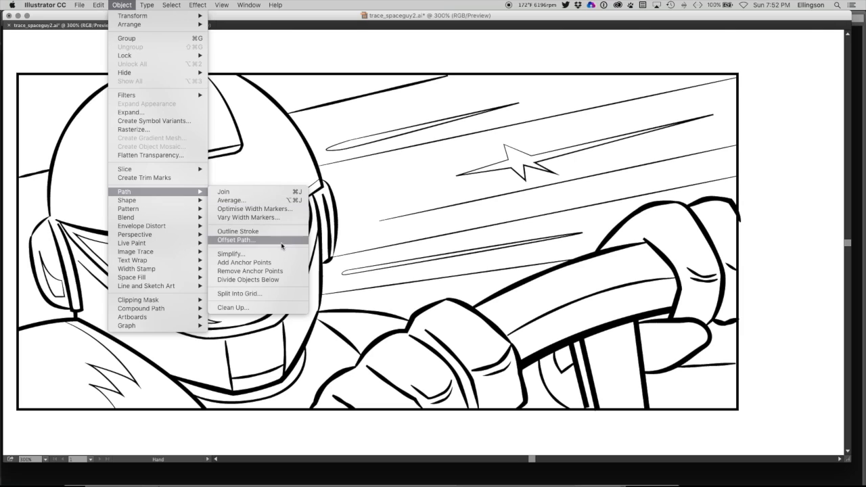
Convert the selected strokes into filled outline shapes with Outline Stroke
left_click(230, 255)
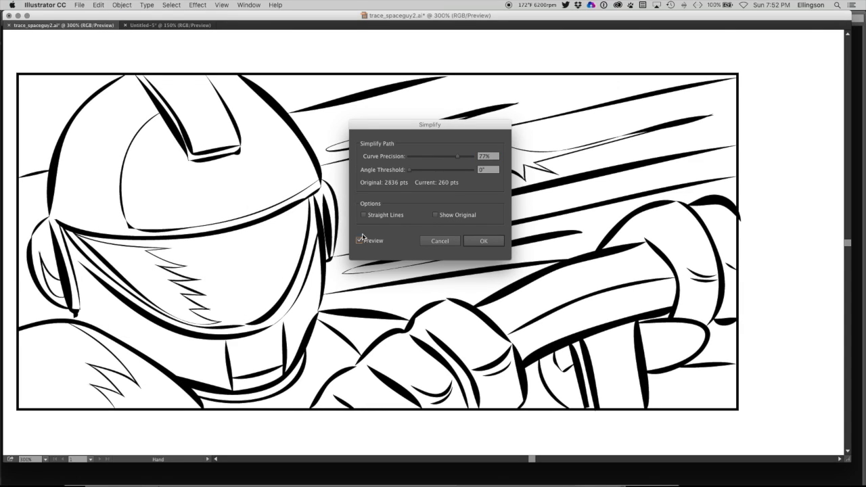
Simplify the outlines at about 97% curve precision, comparing with preview, and confirm
left_click_drag(459, 157, 468, 157)
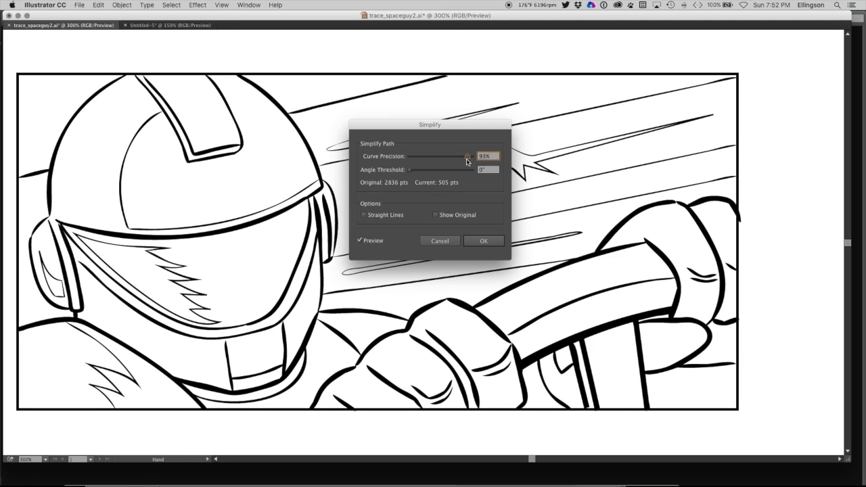
left_click(360, 241)
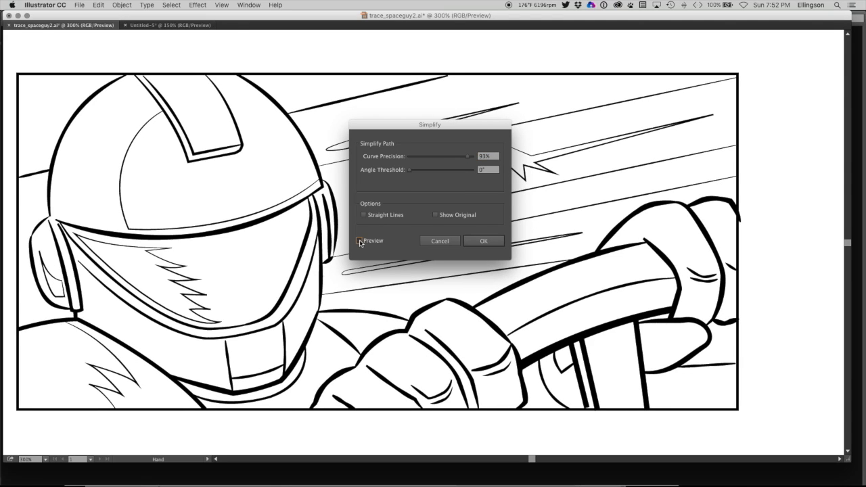
left_click(360, 241)
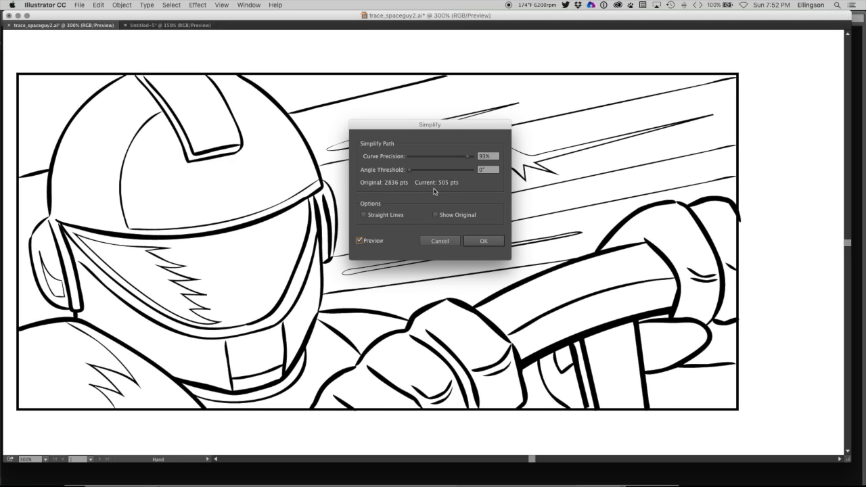
left_click_drag(467, 156, 474, 157)
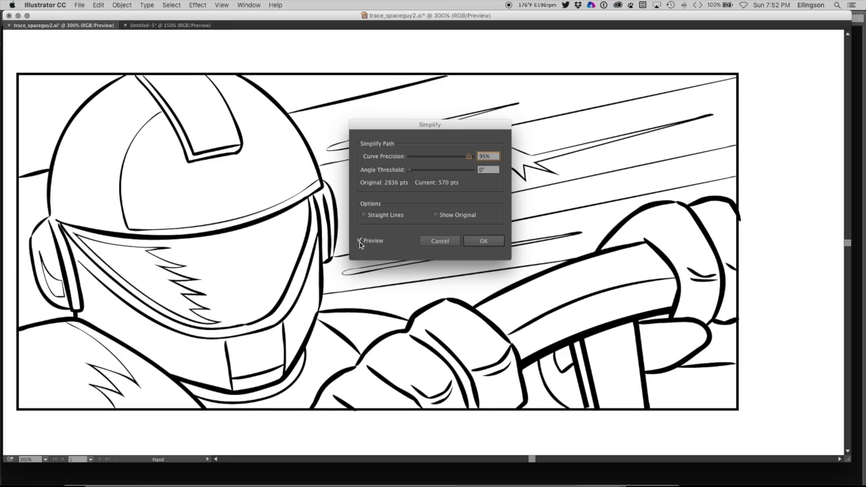
left_click(360, 240)
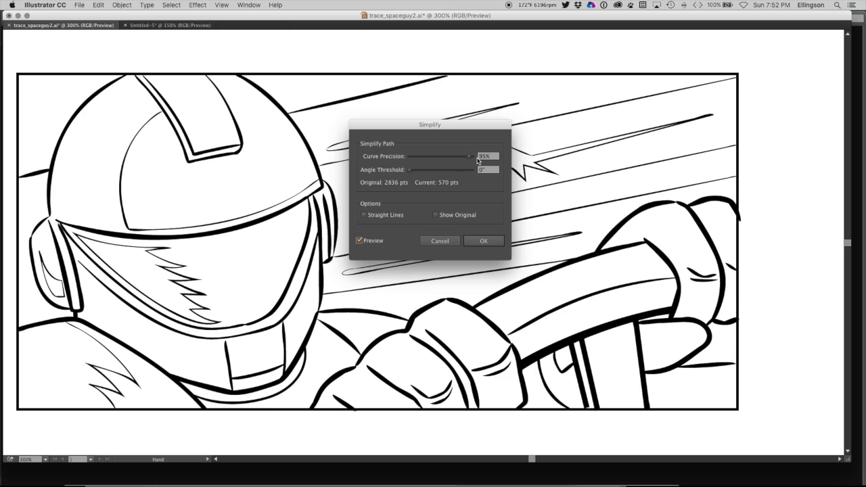
left_click_drag(470, 156, 471, 157)
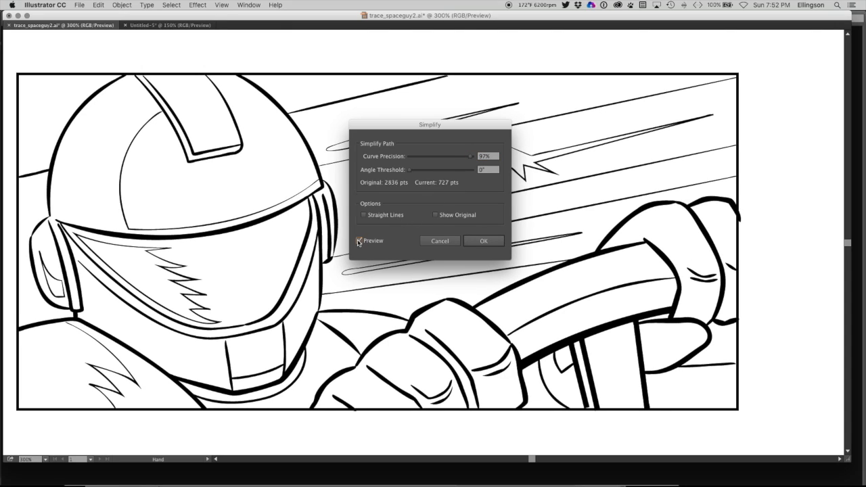
left_click(483, 241)
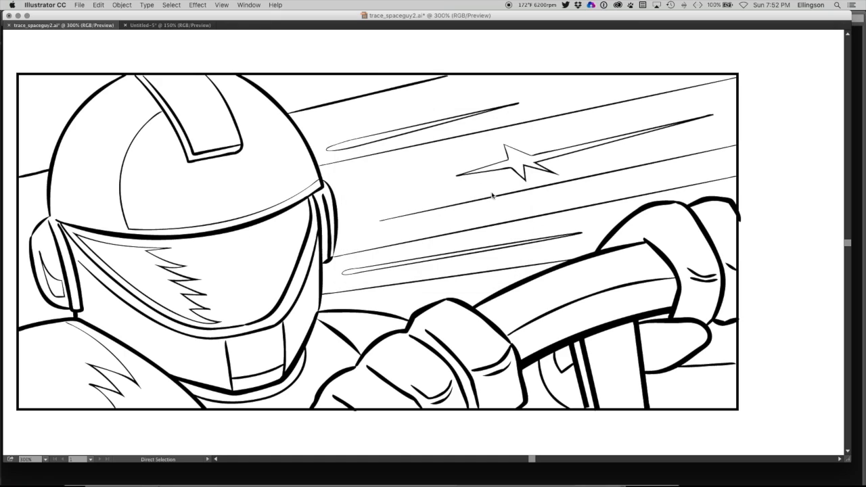